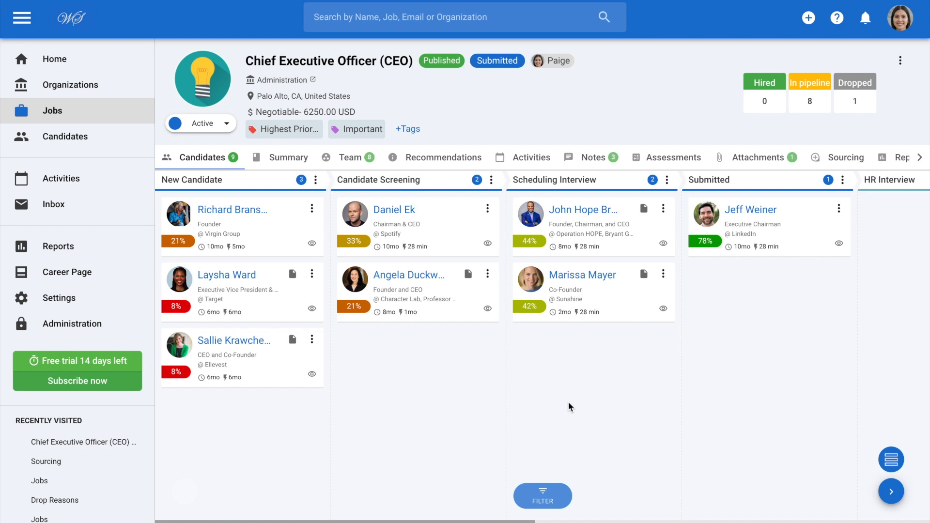
mouse_move(577, 391)
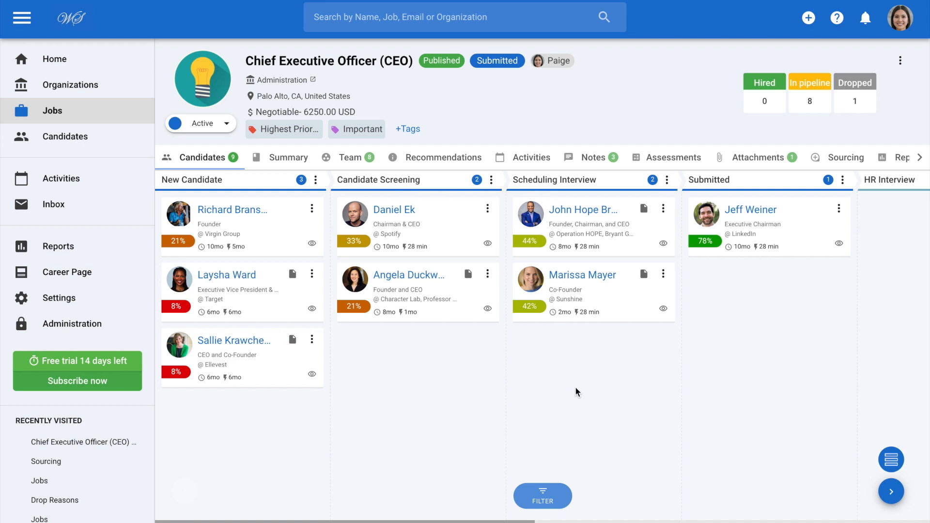
Open the actions menu for the second Scheduling Interview candidate in the CEO pipeline
left_click(663, 274)
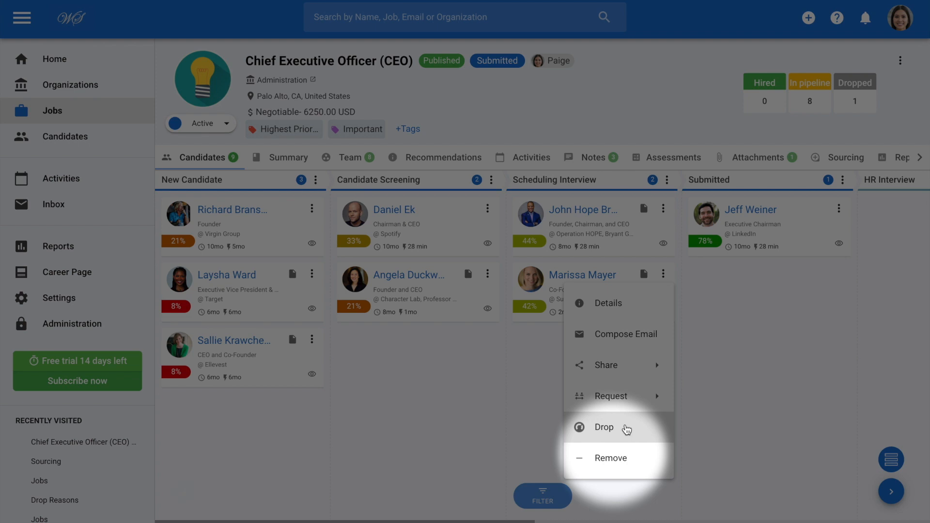
mouse_move(632, 465)
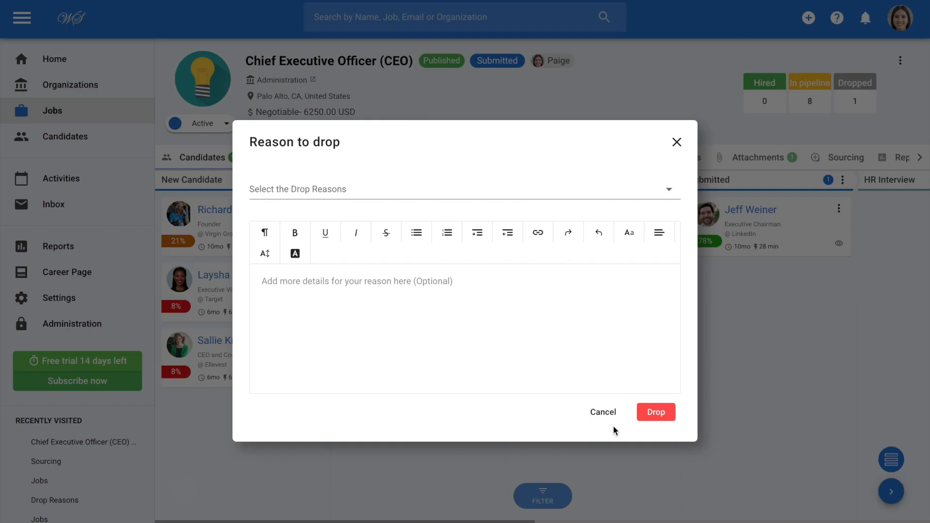
Select 'Too experienced' as the drop reason in the Reason to drop form
left_click(462, 189)
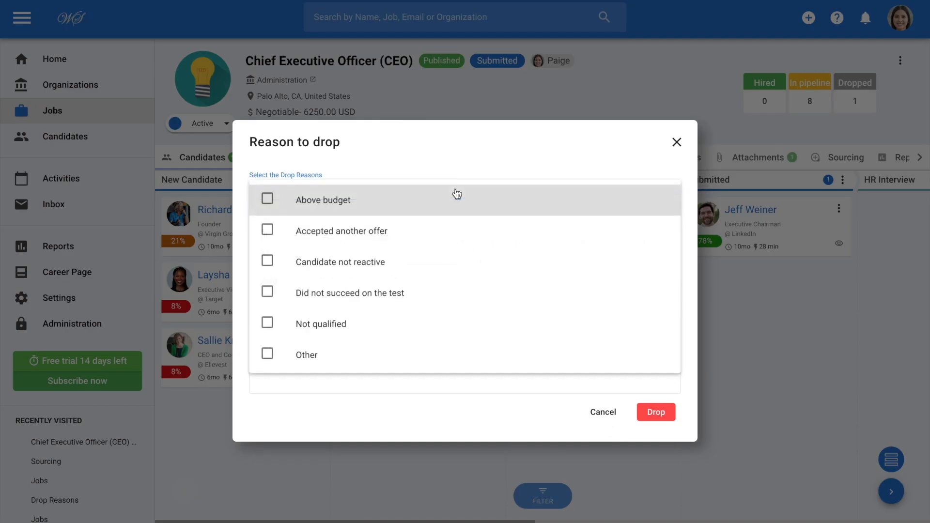
left_click(267, 351)
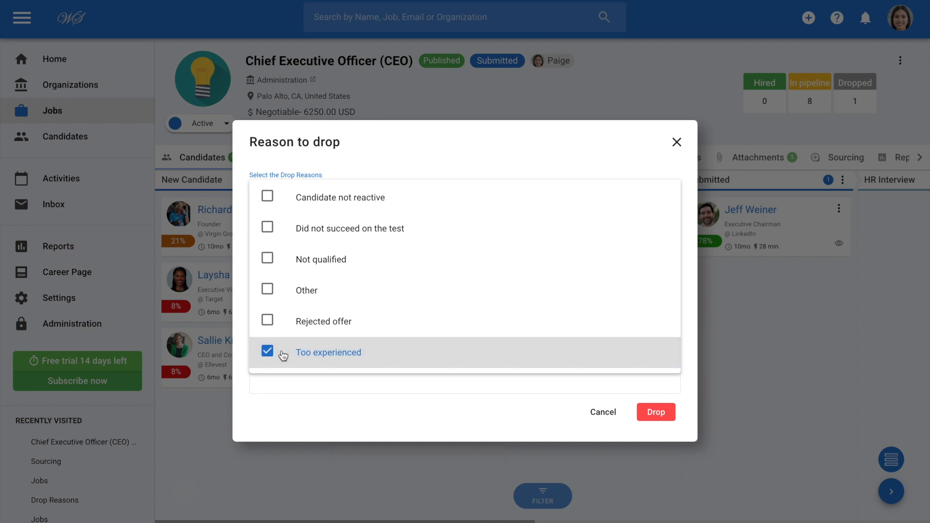
left_click(267, 352)
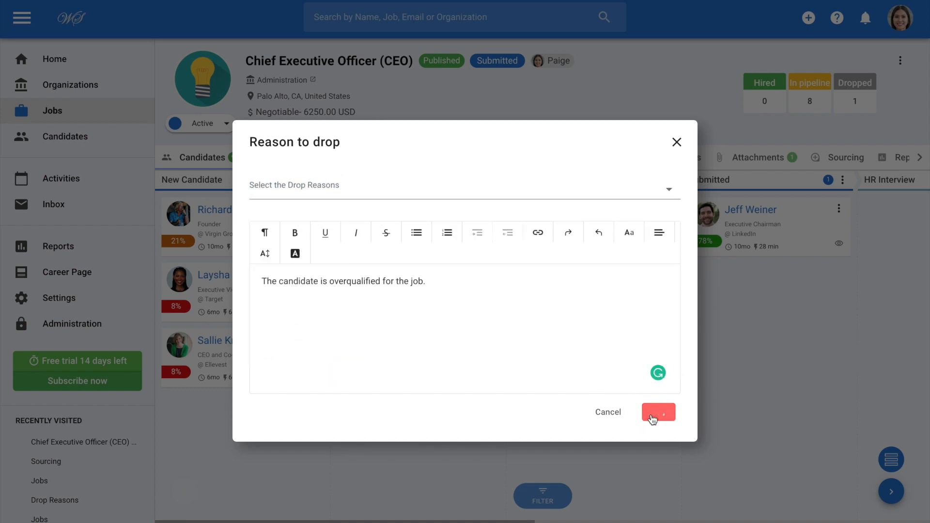
Confirm the drop, leaving 7 candidates in the pipeline and 2 dropped
left_click(658, 412)
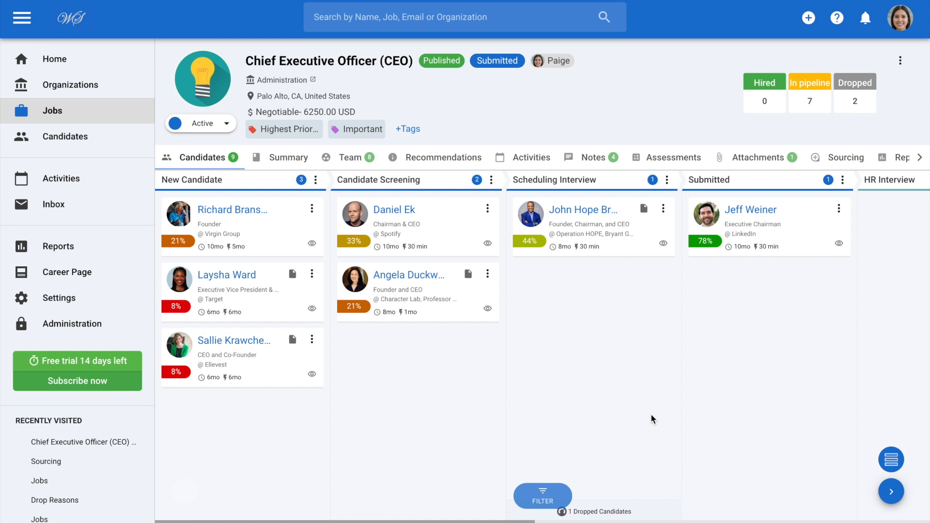
mouse_move(72, 324)
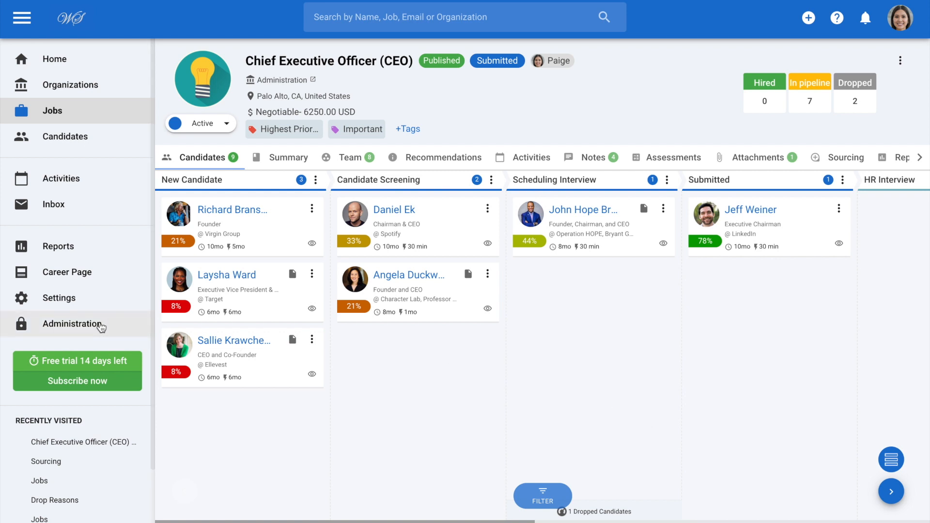
Go to Administration and open Customize drop reasons
left_click(72, 324)
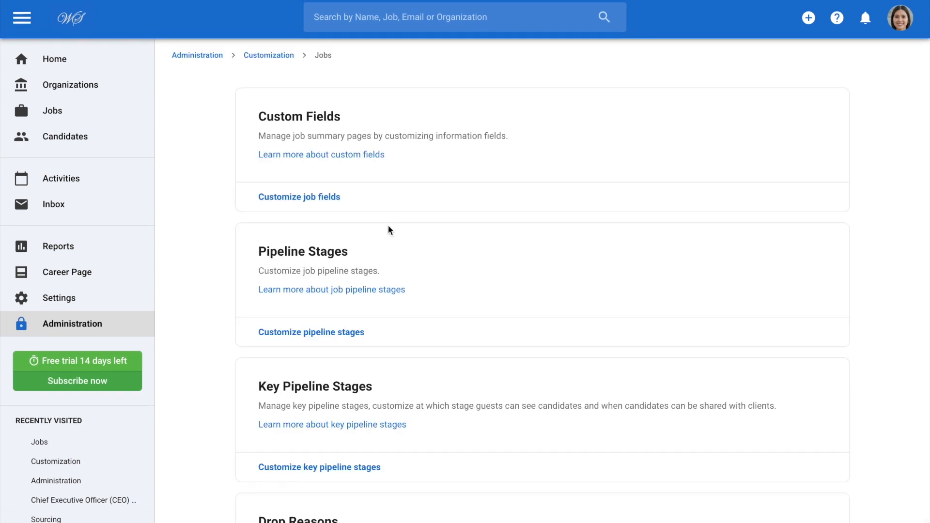
scroll("down", 3)
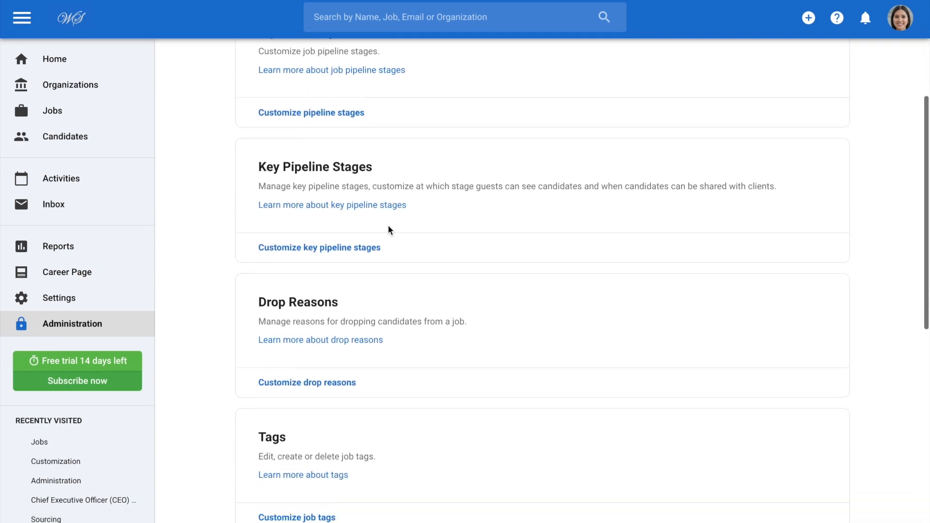
left_click(307, 382)
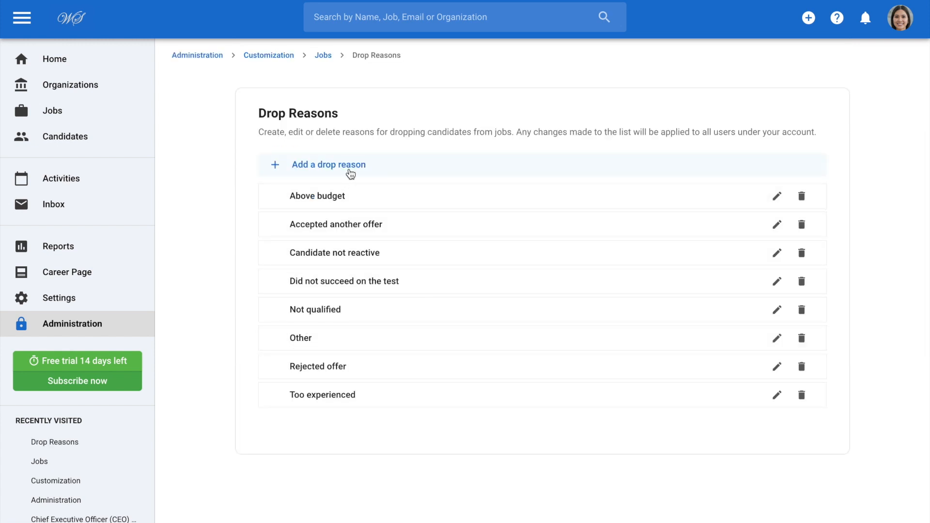
mouse_move(603, 188)
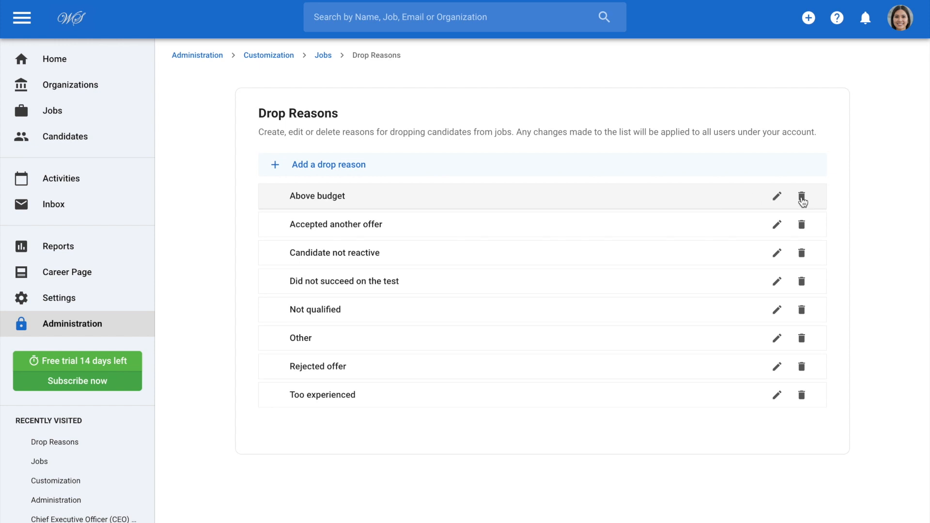
Add the drop reason 'Did not attend the interview', bringing the list to nine
left_click(328, 164)
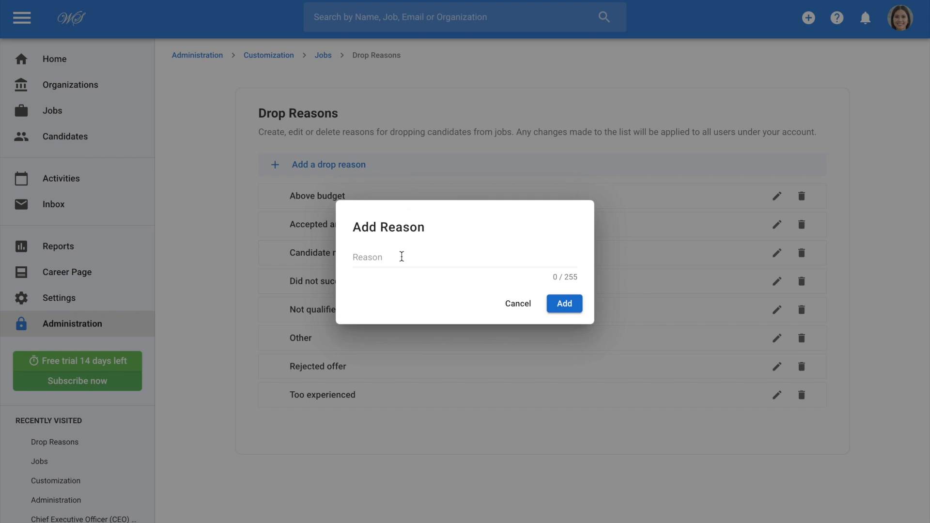
type("Did not attend the interview")
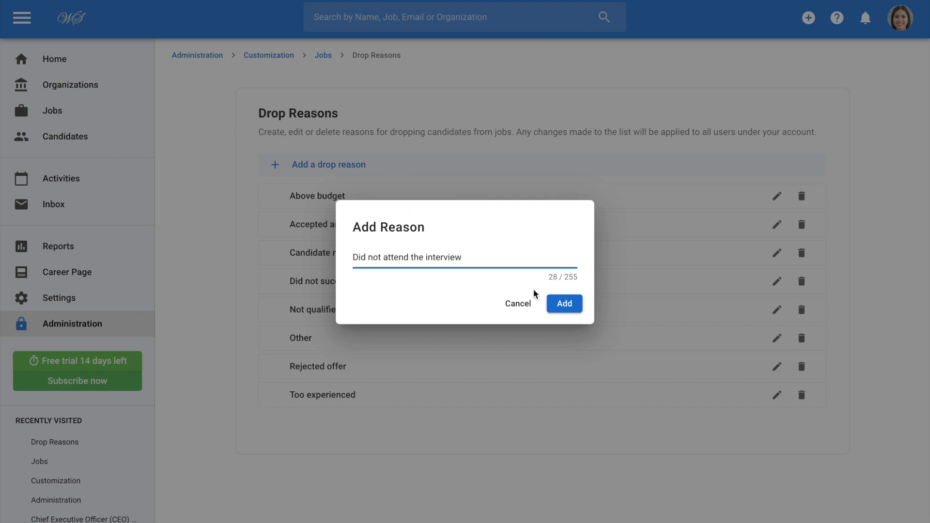
left_click(563, 303)
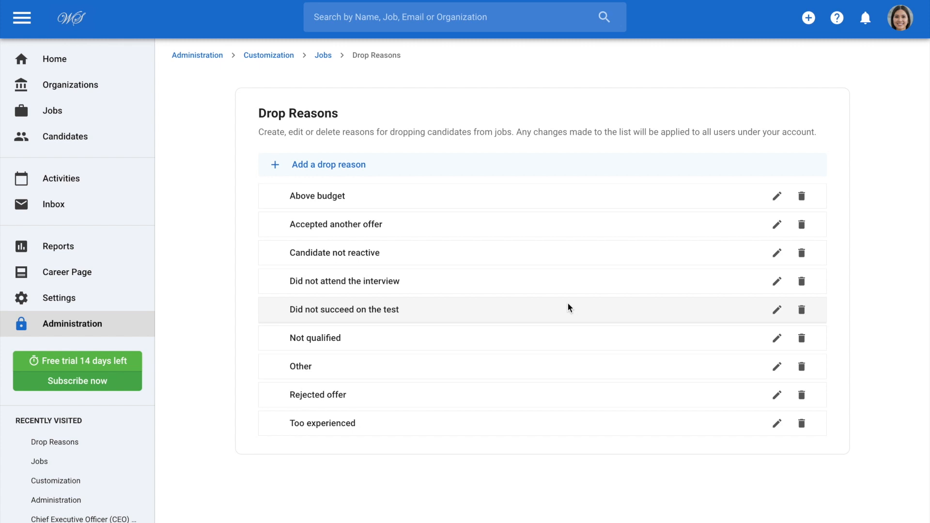
mouse_move(510, 470)
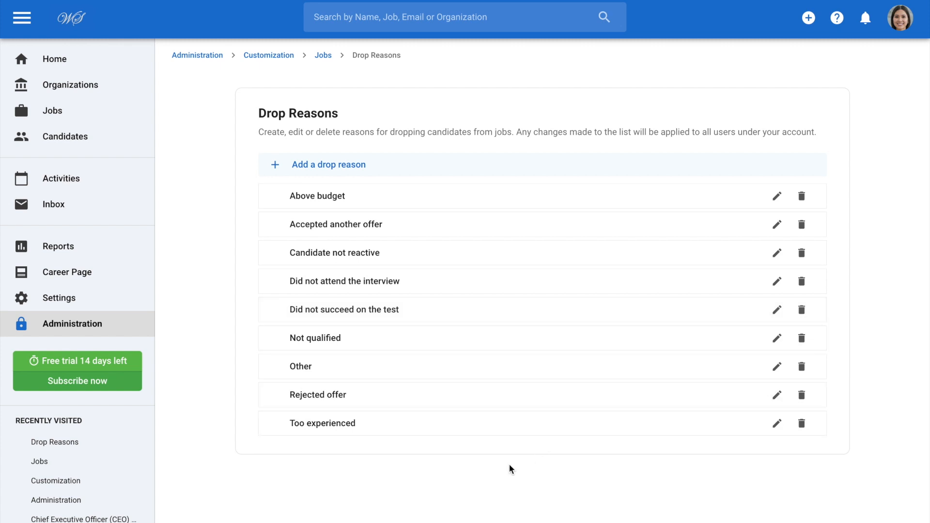